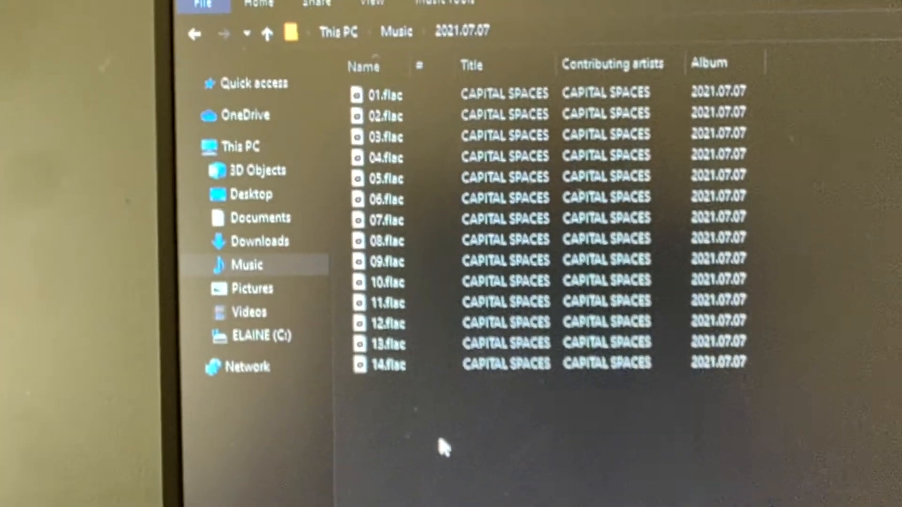
# Select all 14 FLAC tracks and view their shared Details, including total length 01:08:33
pyautogui.press('ctrl+a')
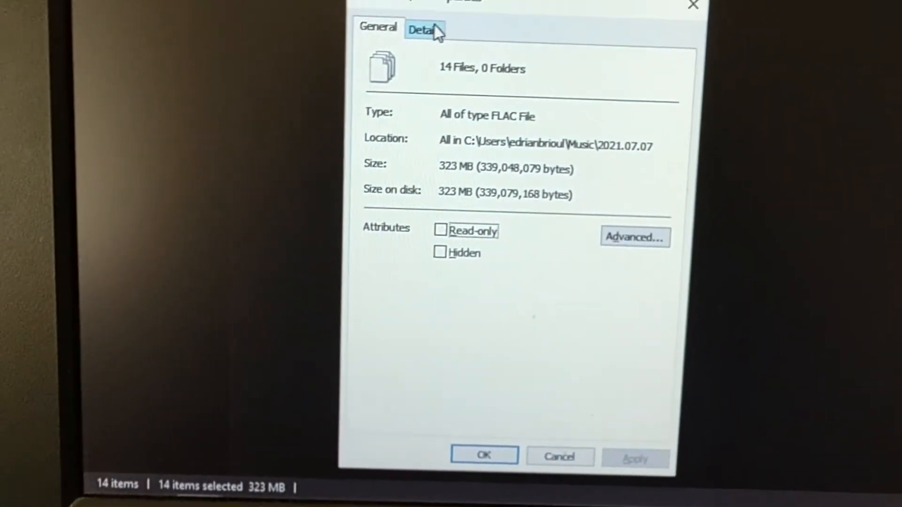
pyautogui.click(424, 29)
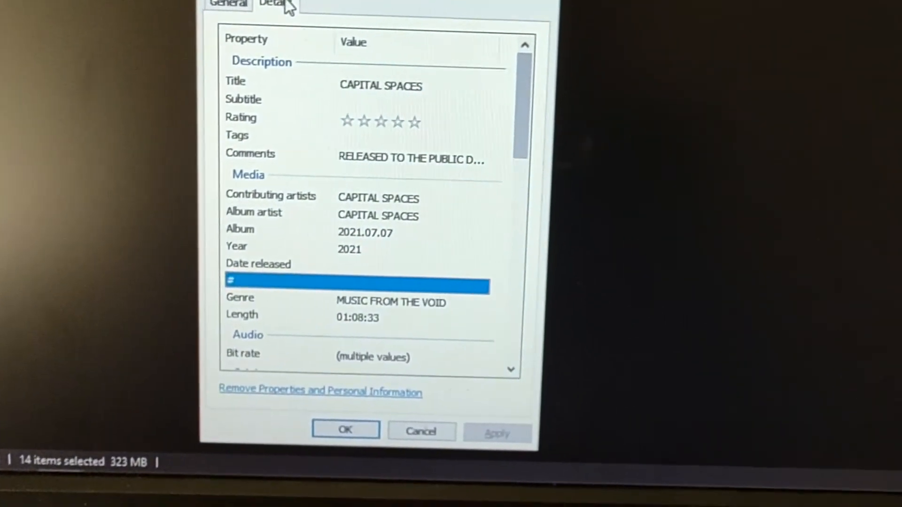